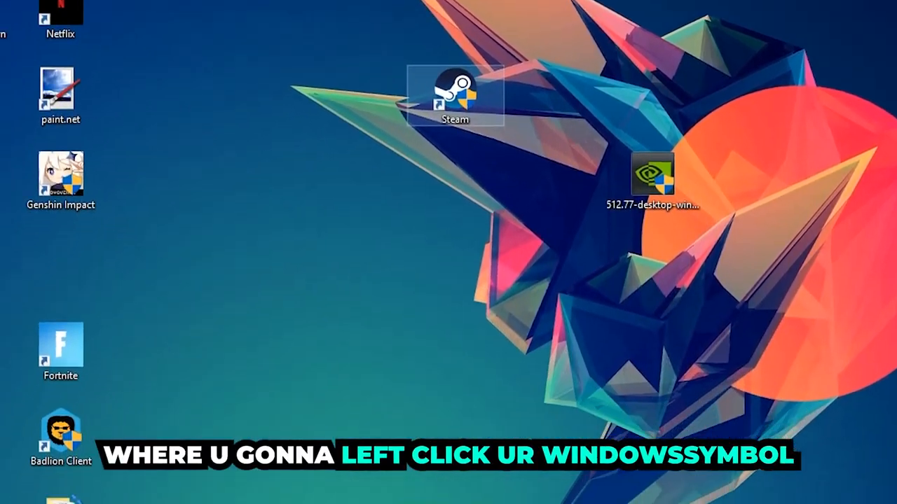
# Bring up the Start menu with the installed apps list.
pyautogui.click(10, 493)
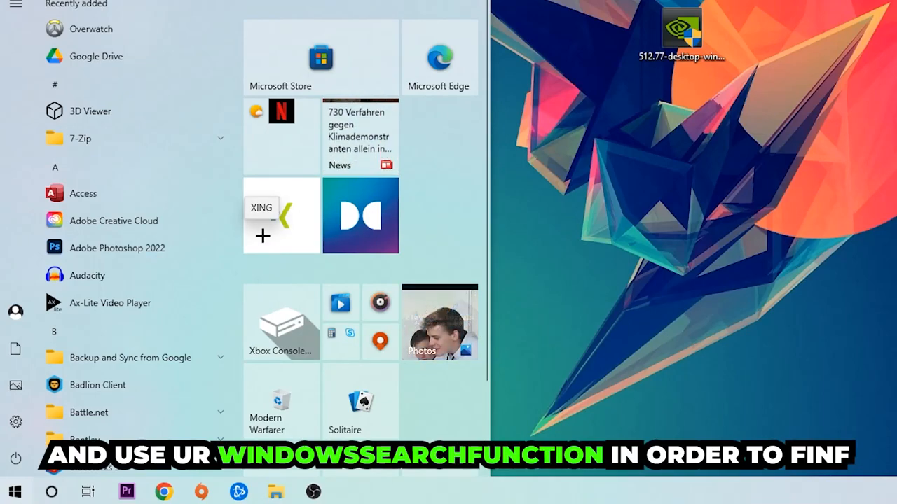
# Search Start for "wind" so Windows Defender Firewall appears as best match.
pyautogui.write('wind')
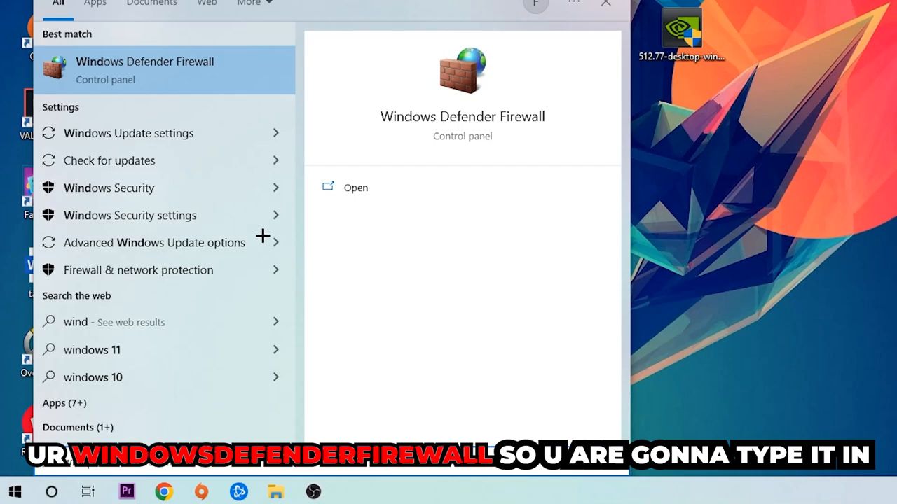
pyautogui.moveTo(233, 62)
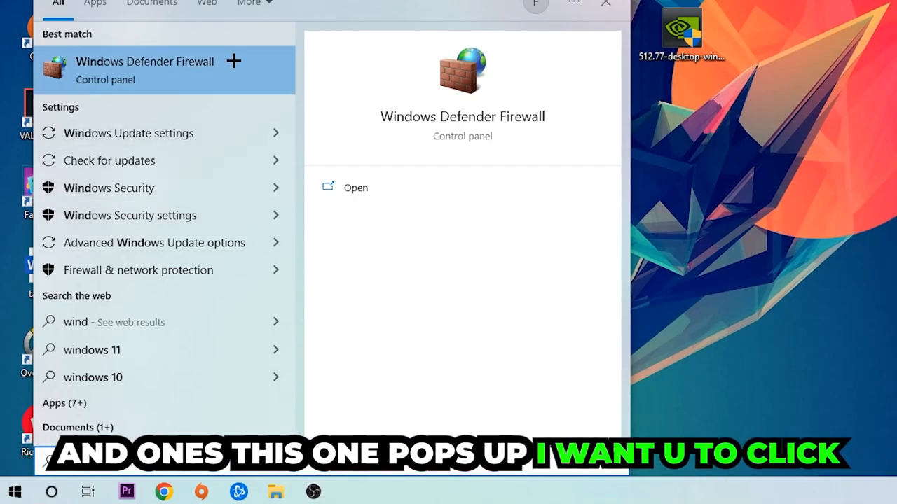
pyautogui.moveTo(227, 89)
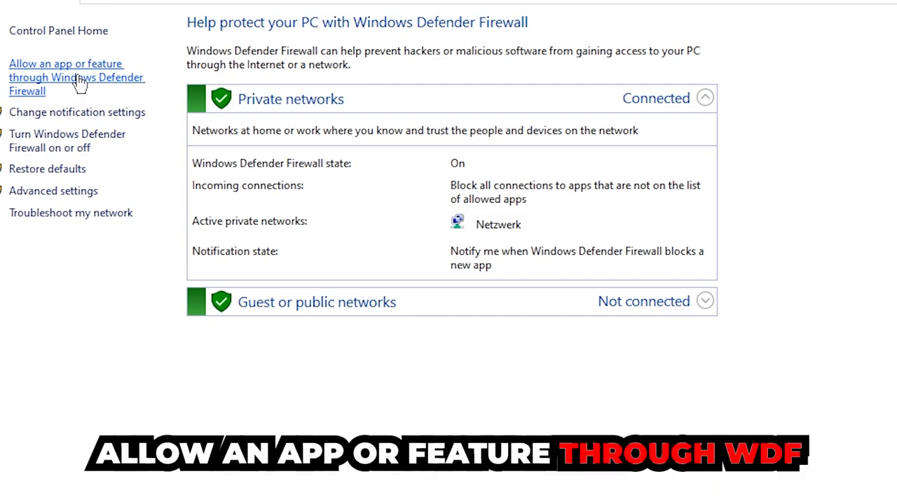
# Unlock the allowed apps list via Change settings and browse for another app to allow.
pyautogui.click(75, 77)
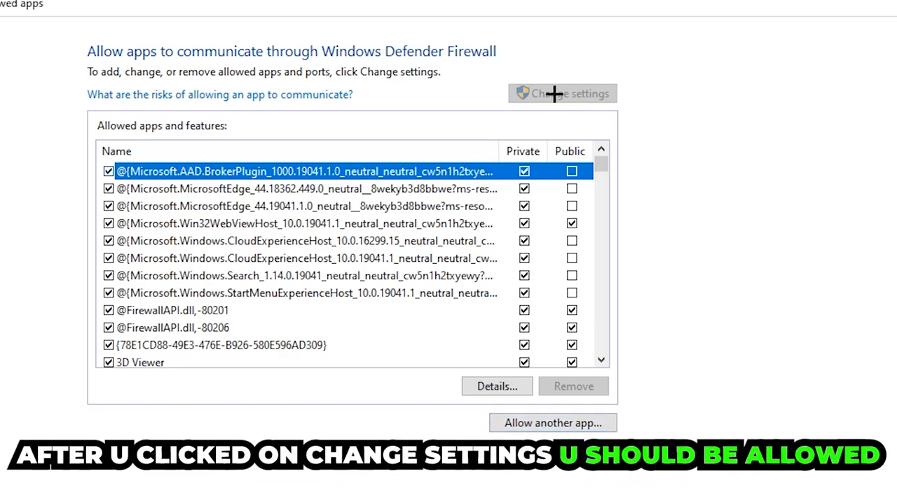
pyautogui.click(552, 424)
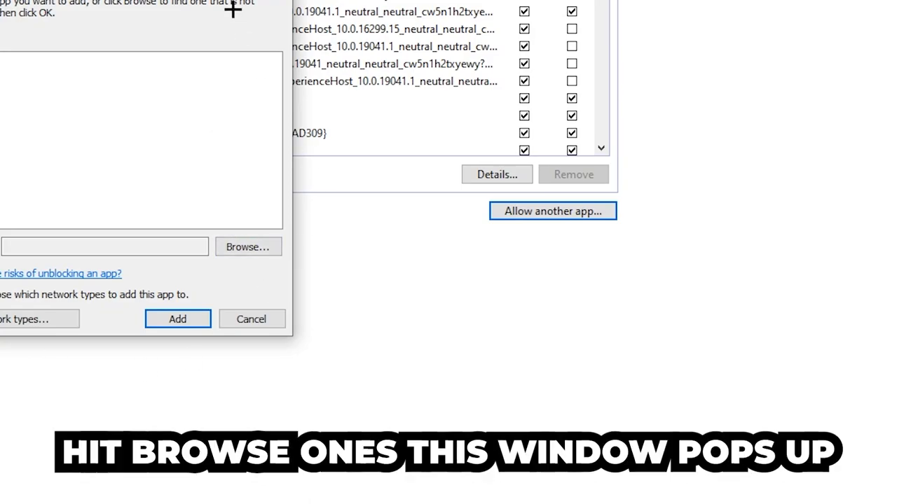
pyautogui.click(247, 246)
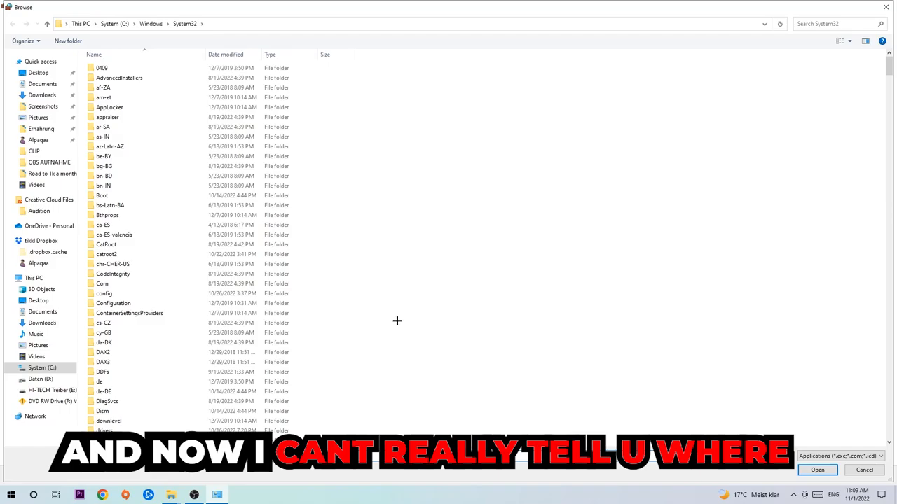
pyautogui.moveTo(389, 319)
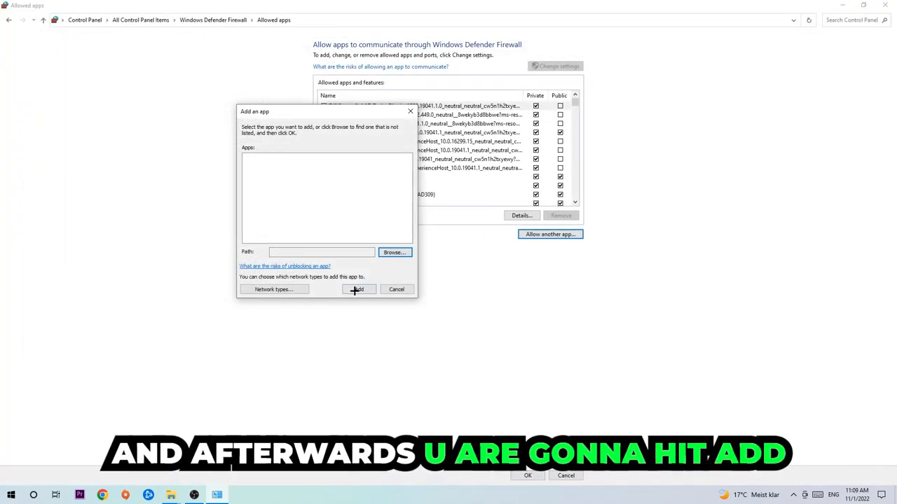
# Add the chosen game executable to the firewall's allowed apps list.
pyautogui.click(358, 289)
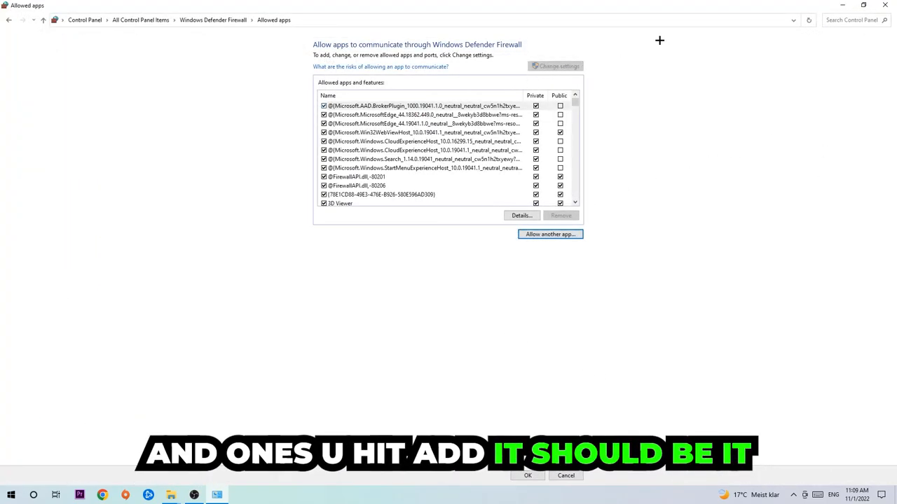